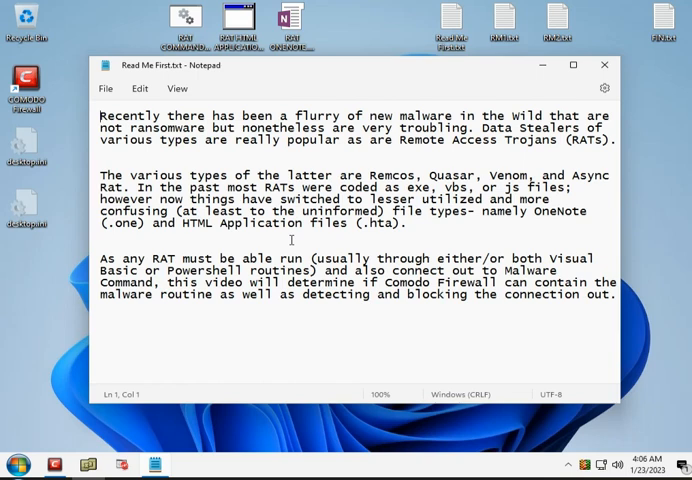
pyautogui.moveTo(280, 326)
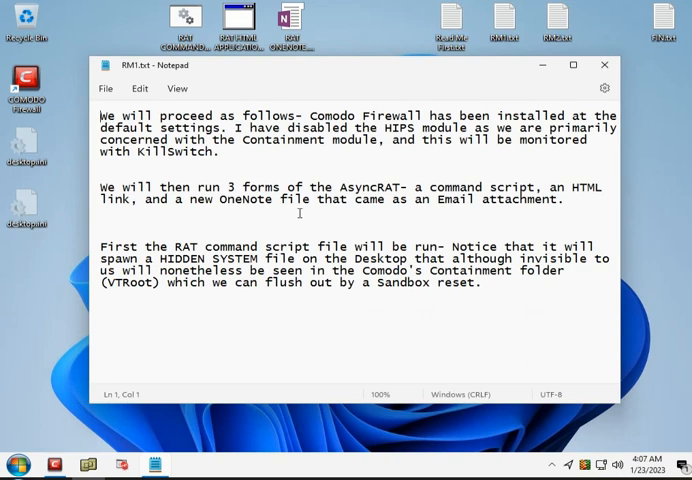
pyautogui.moveTo(300, 220)
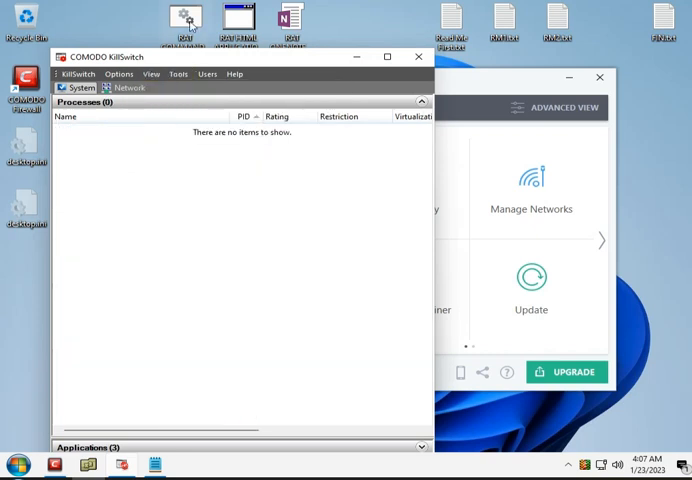
# Browse xplorer² into VTRoot > HarddiskVolume2 > Users > user profile > Desktop
pyautogui.doubleClick(290, 20)
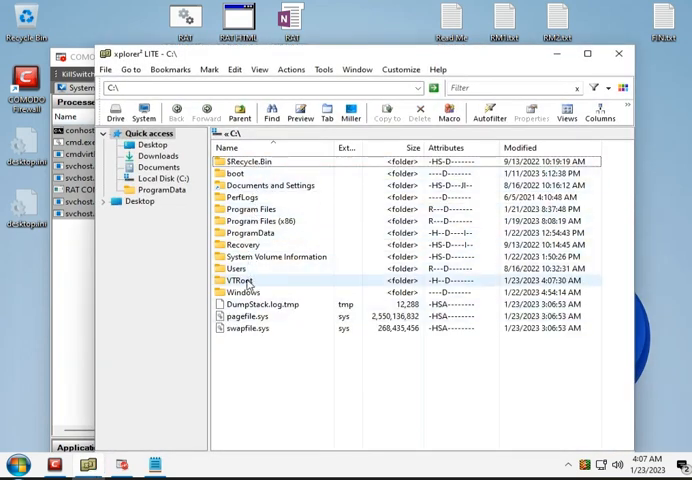
pyautogui.doubleClick(240, 280)
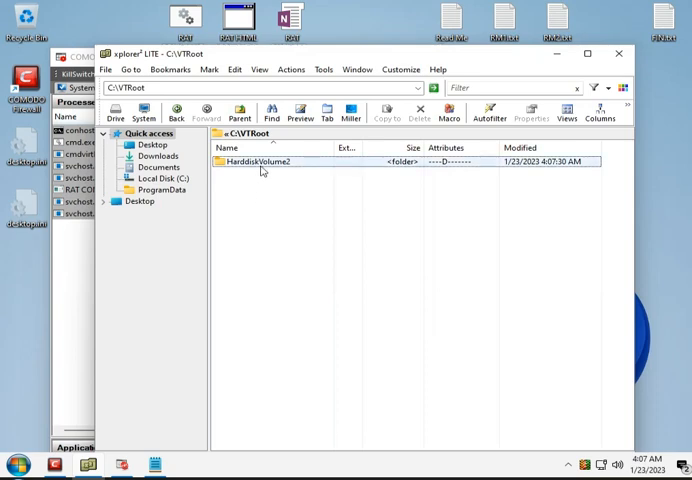
pyautogui.doubleClick(260, 160)
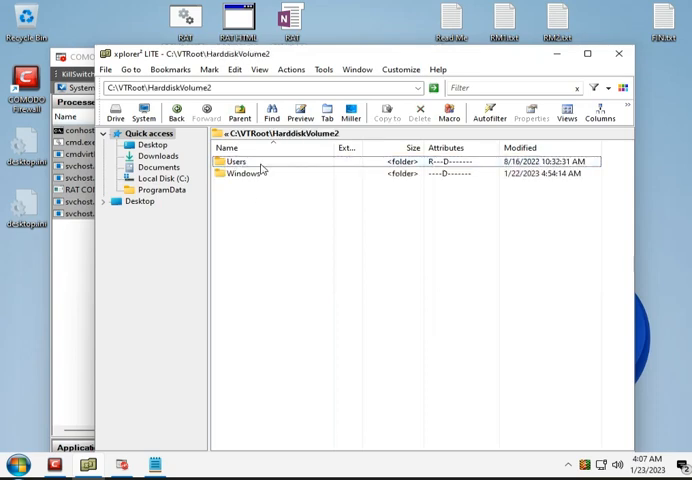
pyautogui.doubleClick(236, 160)
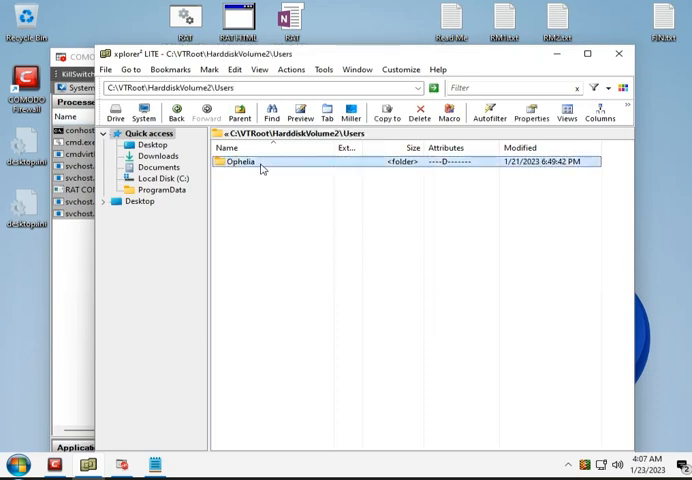
pyautogui.doubleClick(240, 160)
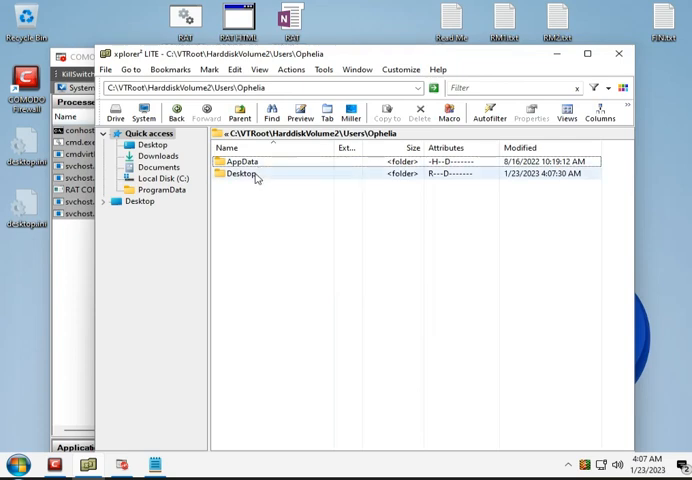
pyautogui.doubleClick(242, 172)
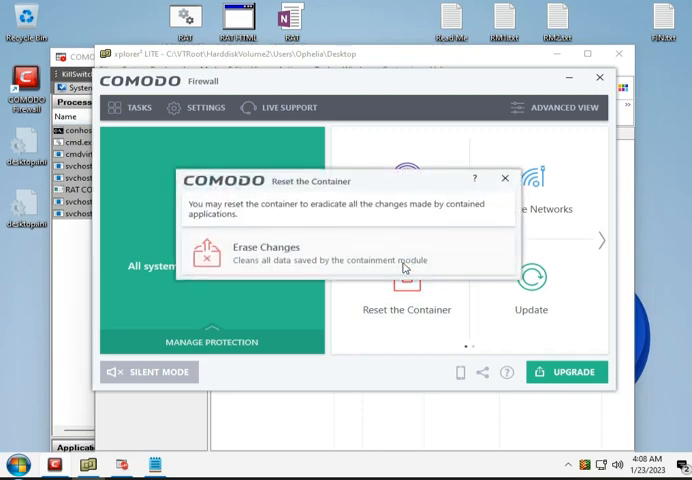
# Erase all container changes, confirm the successful reset, and close the xplorer² window
pyautogui.click(266, 252)
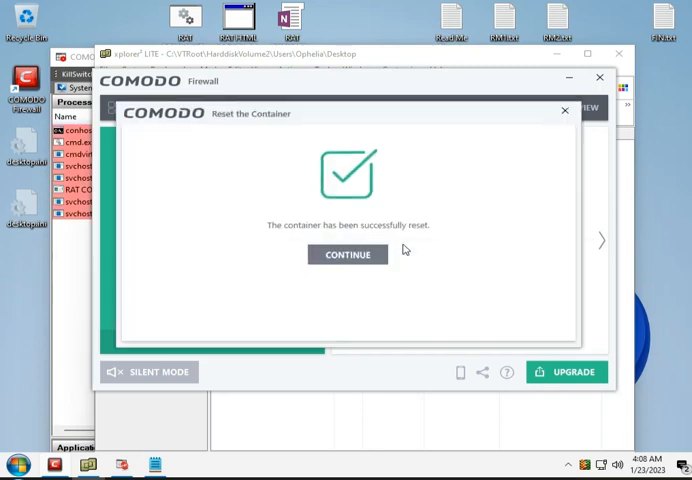
pyautogui.click(346, 254)
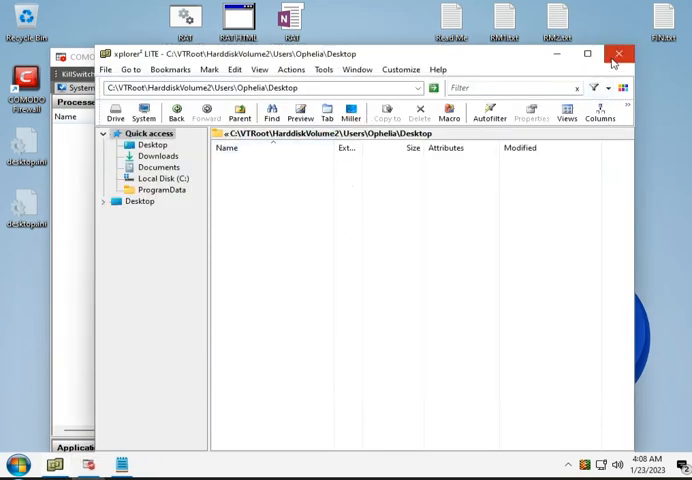
pyautogui.click(618, 54)
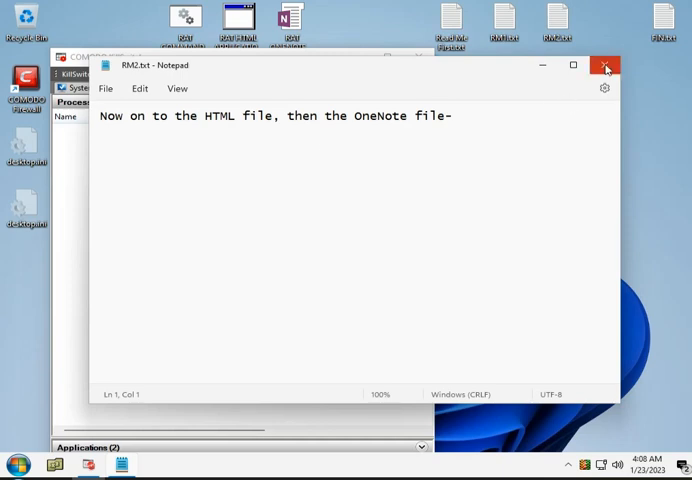
# Close the Notepad note so the HTML sample can run under KillSwitch monitoring
pyautogui.click(604, 64)
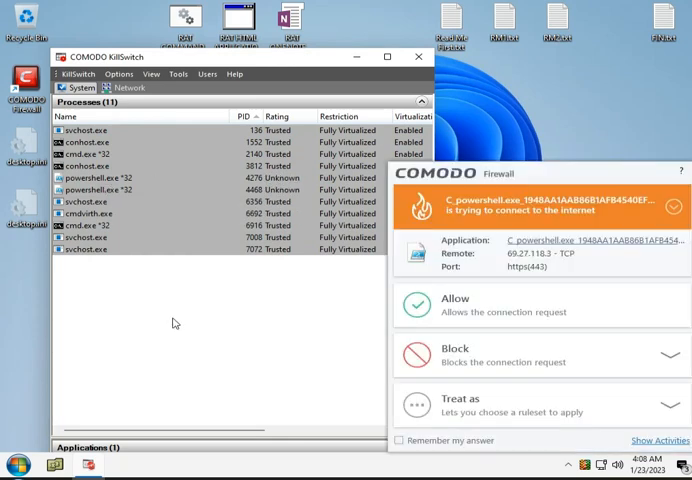
pyautogui.moveTo(568, 216)
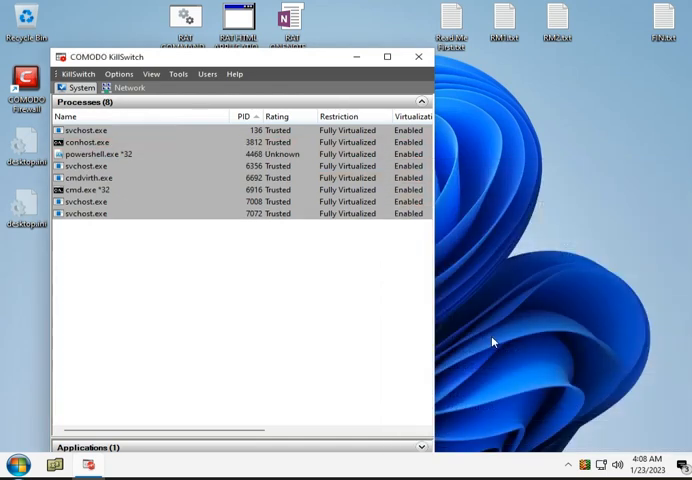
pyautogui.moveTo(550, 198)
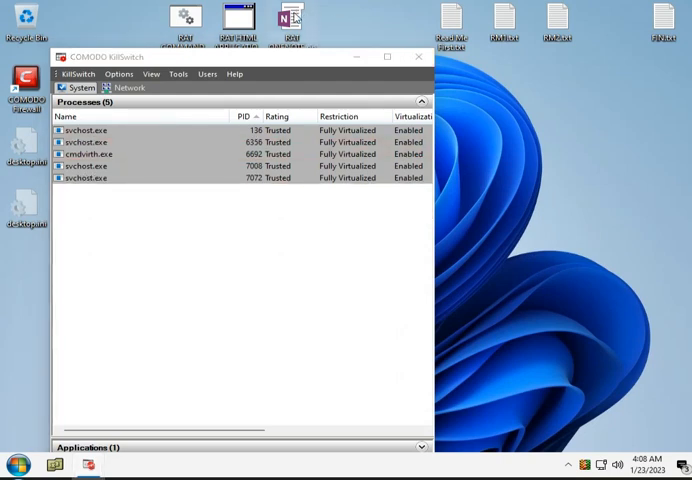
# Open the RAT OneNote sample, launch its embedded file, and accept the attachment warning
pyautogui.doubleClick(290, 20)
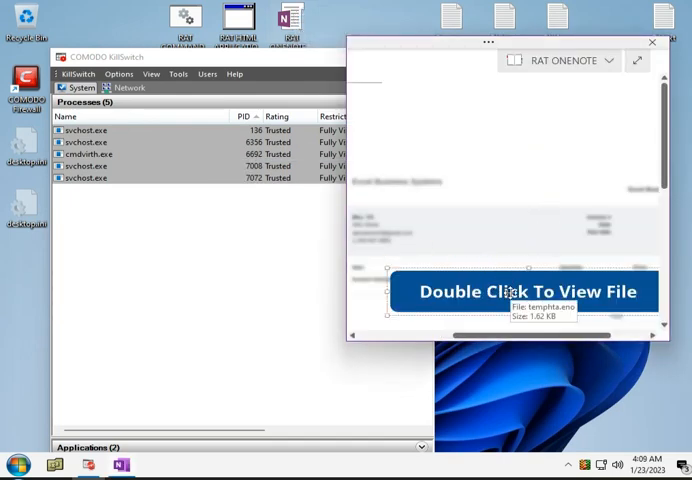
pyautogui.doubleClick(520, 292)
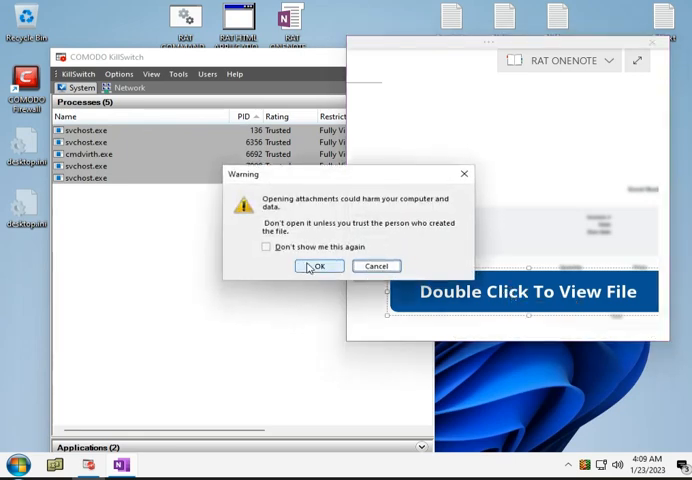
pyautogui.click(318, 266)
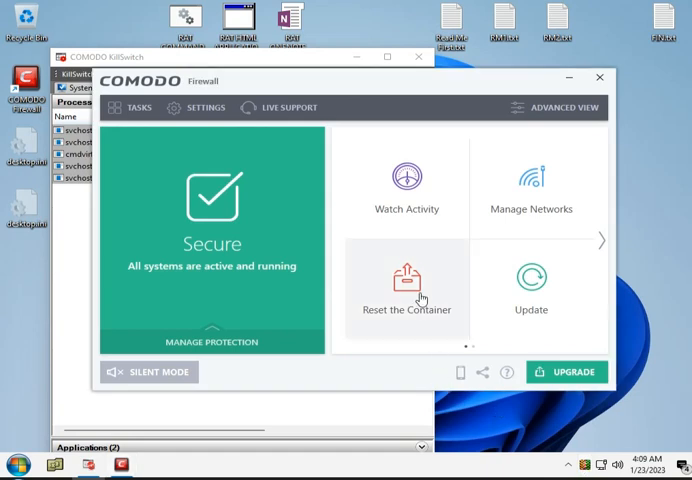
# View the Firewall Events log showing blocked PowerShell connections, then close it
pyautogui.click(406, 290)
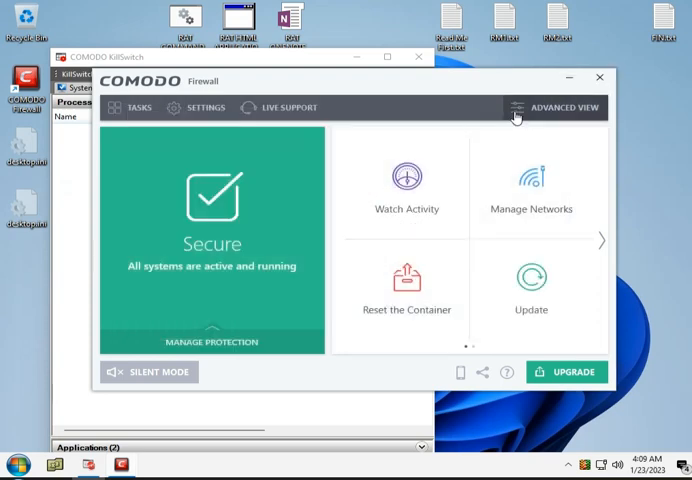
pyautogui.click(552, 108)
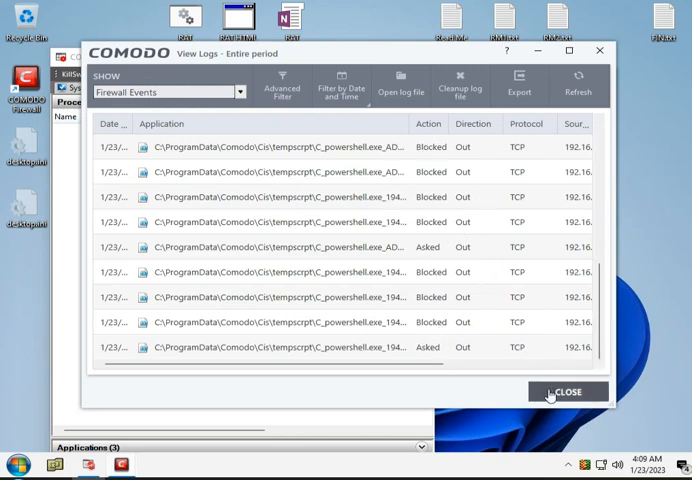
pyautogui.click(568, 392)
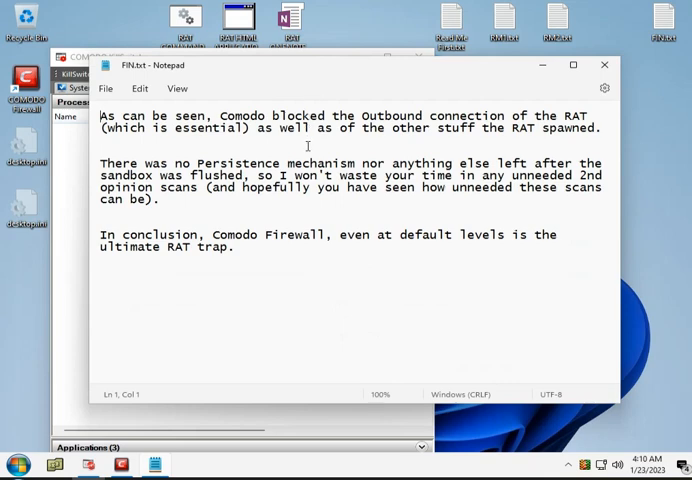
pyautogui.moveTo(300, 208)
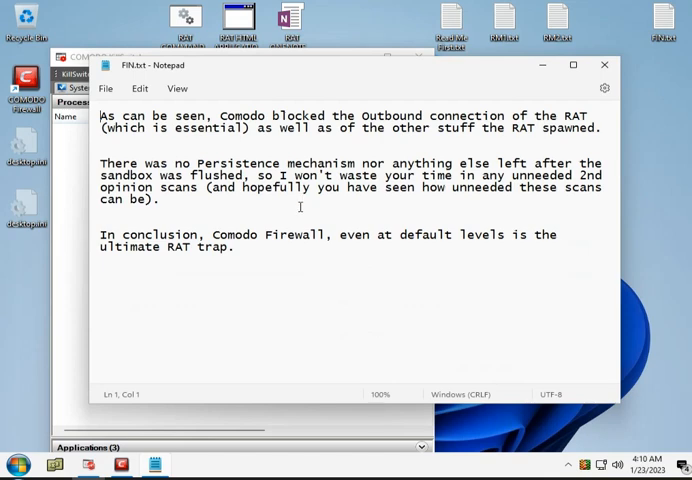